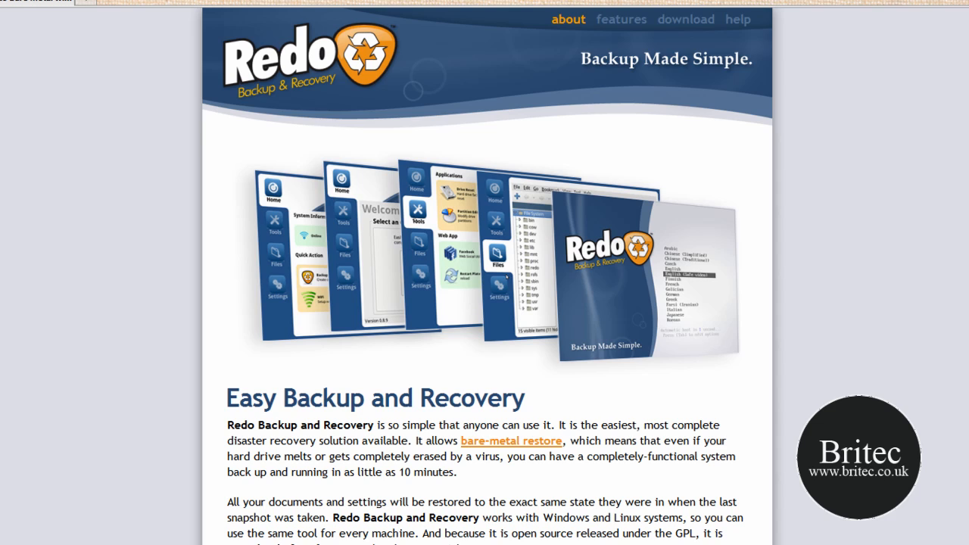
pyautogui.moveTo(640, 299)
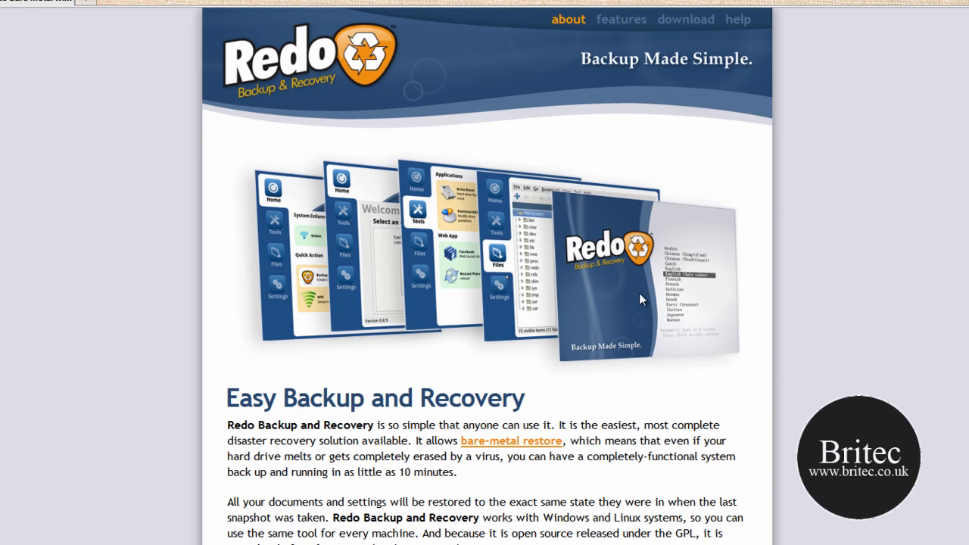
# Scroll the redobackup.org homepage down to its feature list.
pyautogui.scroll(-3)
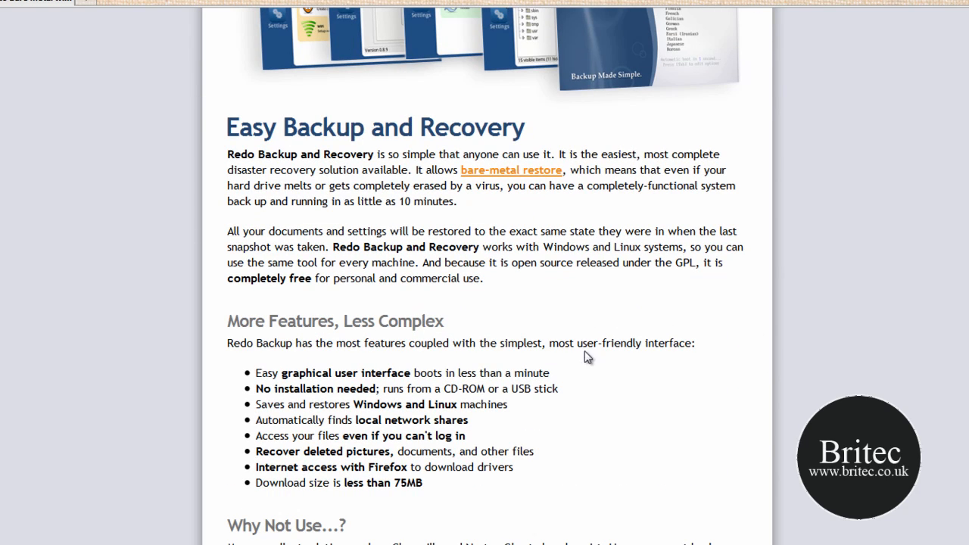
pyautogui.moveTo(594, 348)
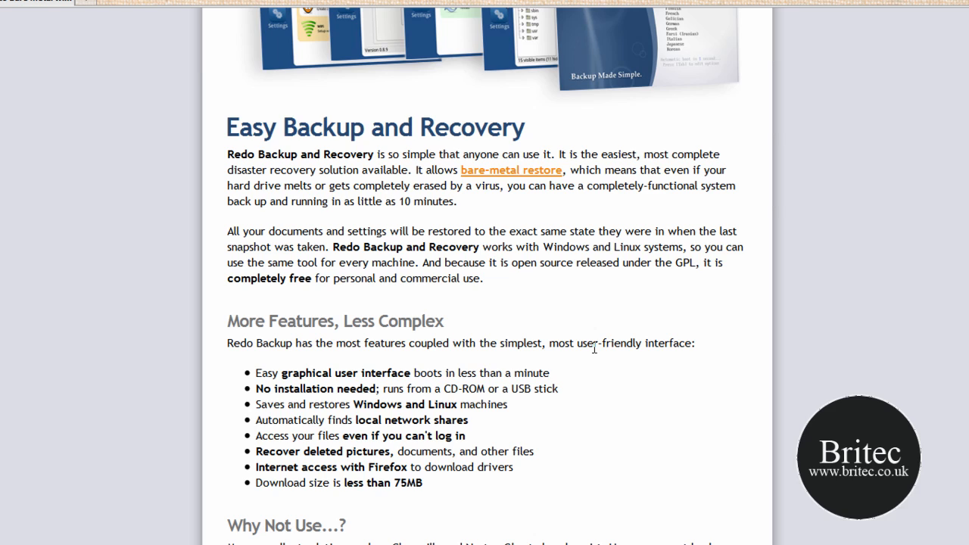
pyautogui.moveTo(643, 261)
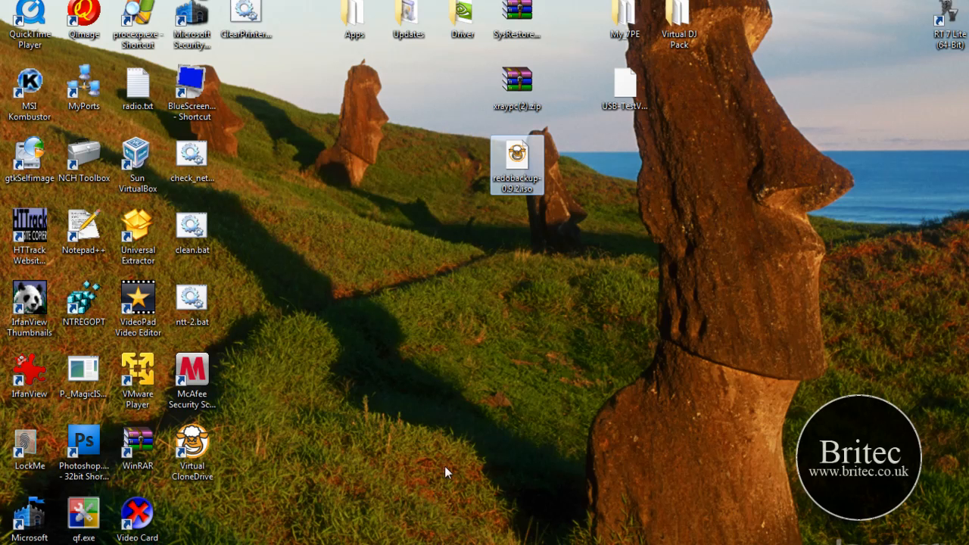
pyautogui.moveTo(517, 159)
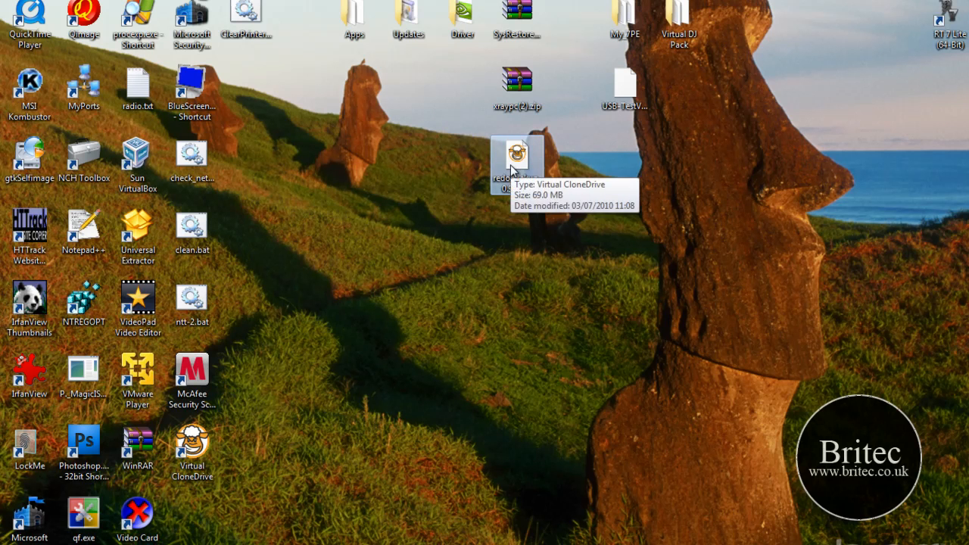
# Launch Sun VirtualBox and select the Test Rig virtual machine.
pyautogui.doubleClick(137, 156)
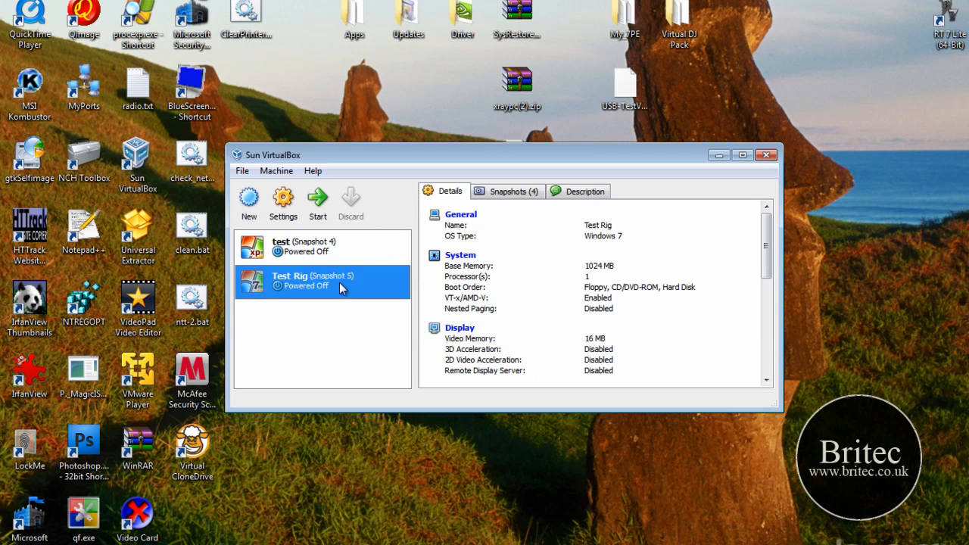
pyautogui.click(317, 196)
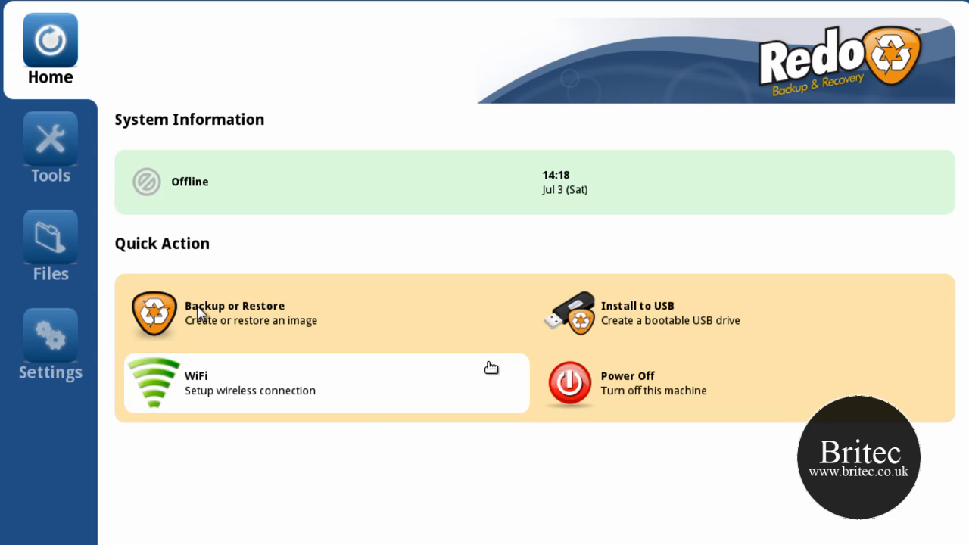
pyautogui.moveTo(556, 342)
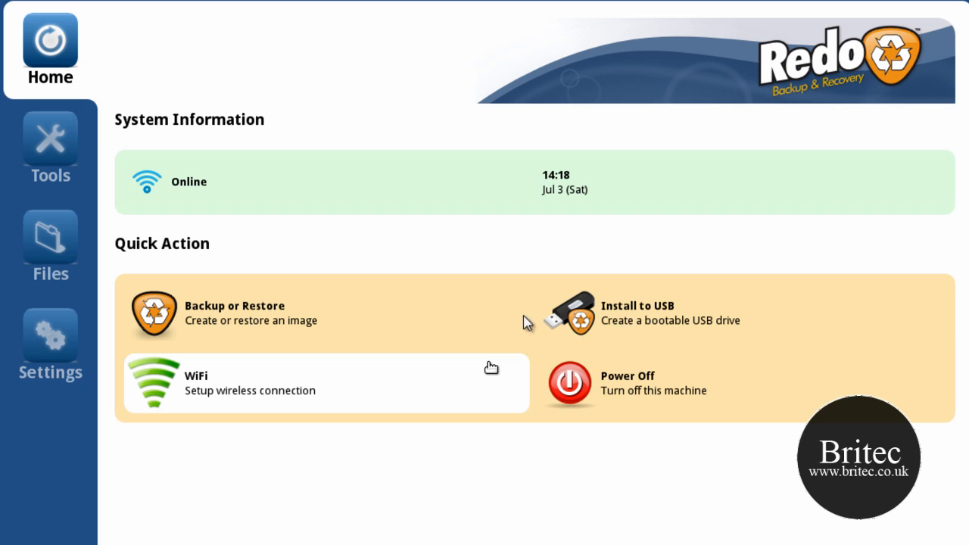
pyautogui.moveTo(642, 322)
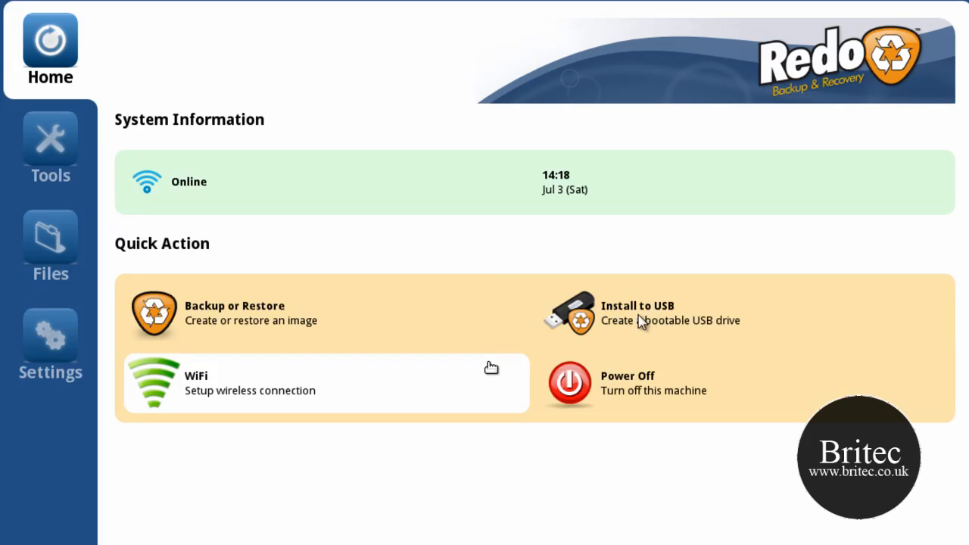
pyautogui.moveTo(633, 322)
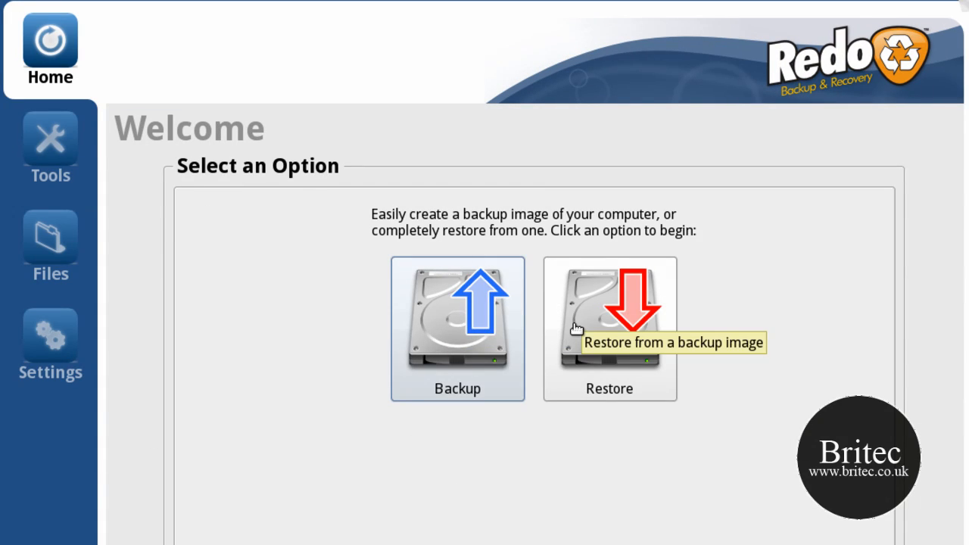
# Start a Drive 1 backup, keeping both partitions, with Drive 1 Part 1 as destination.
pyautogui.click(457, 329)
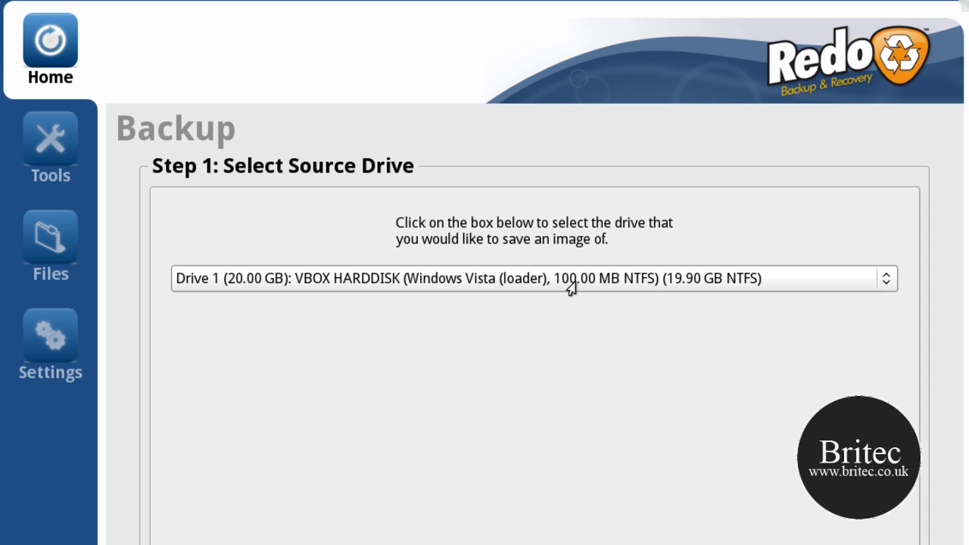
pyautogui.click(534, 278)
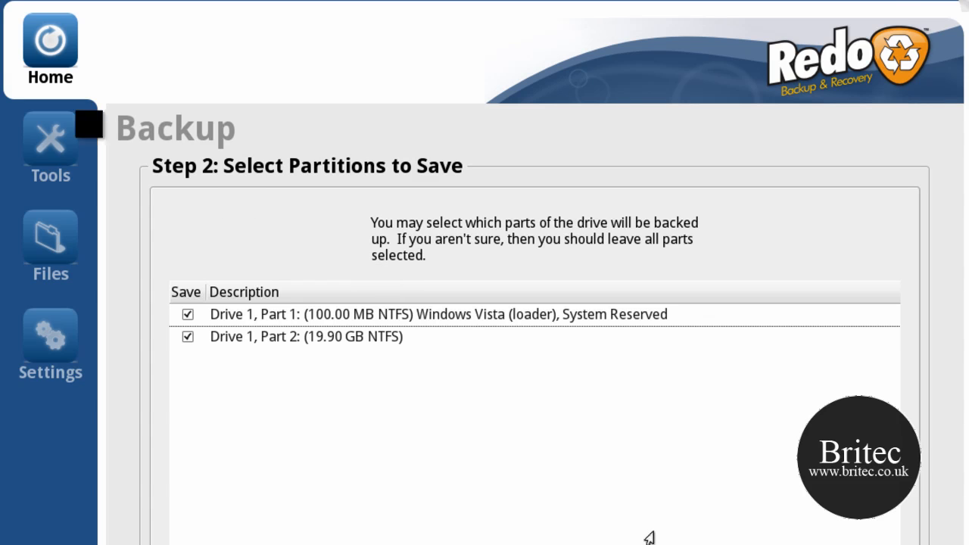
pyautogui.moveTo(465, 430)
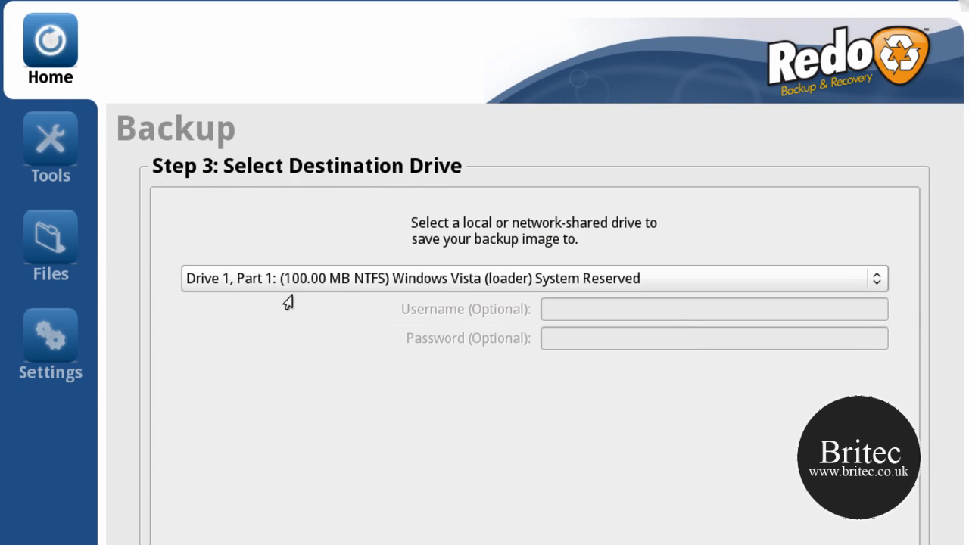
pyautogui.moveTo(454, 187)
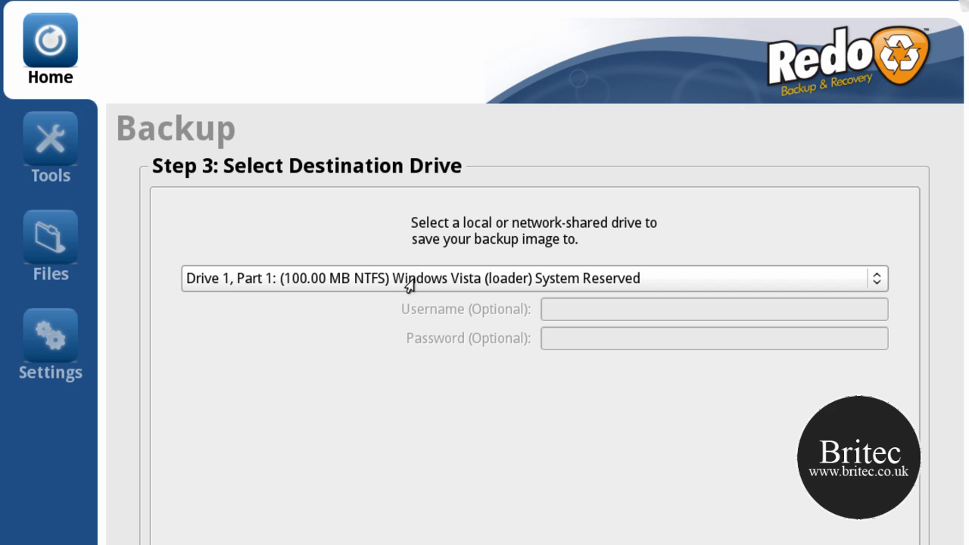
pyautogui.moveTo(414, 284)
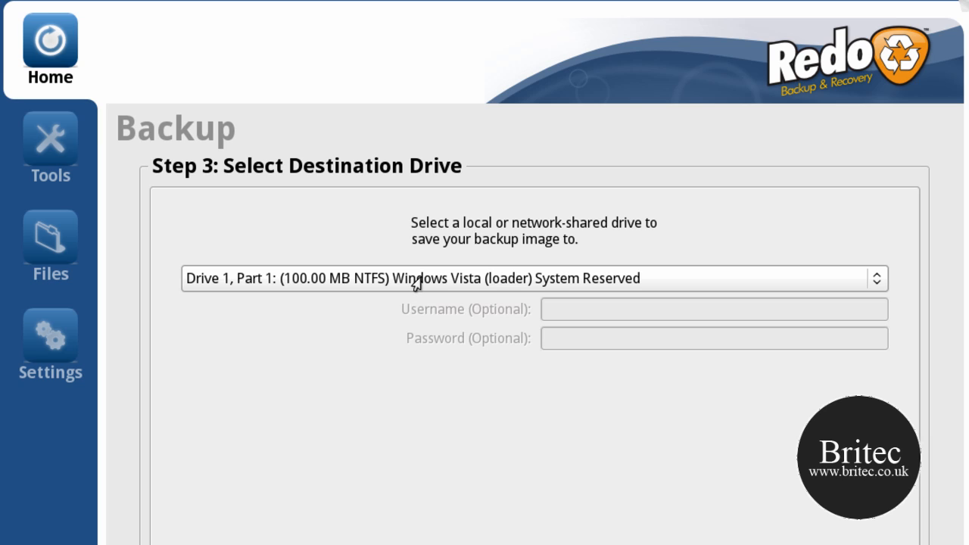
pyautogui.moveTo(416, 286)
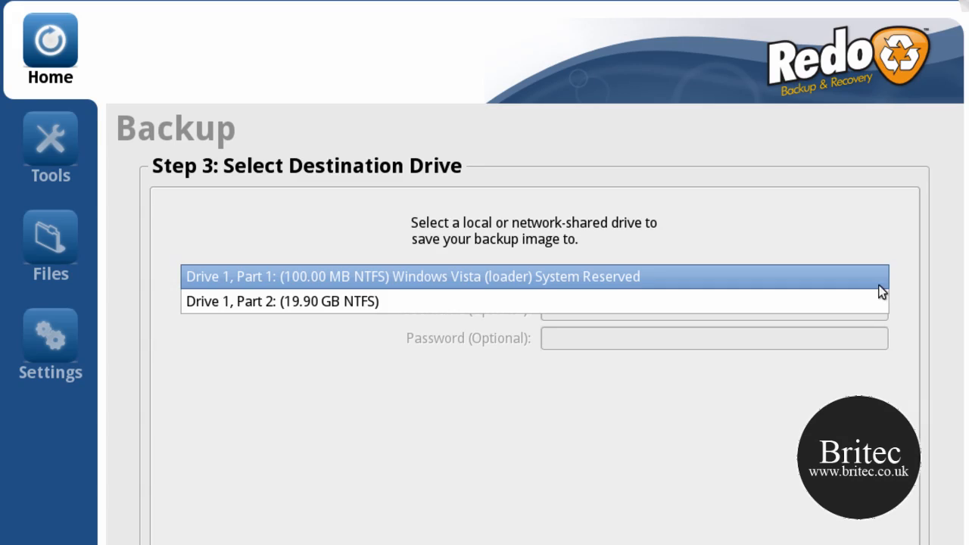
pyautogui.click(412, 277)
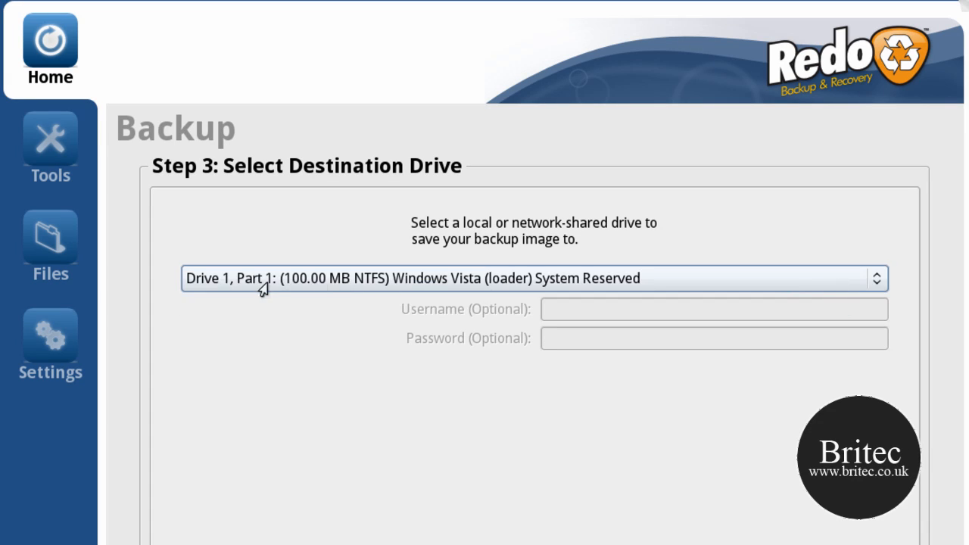
pyautogui.moveTo(702, 286)
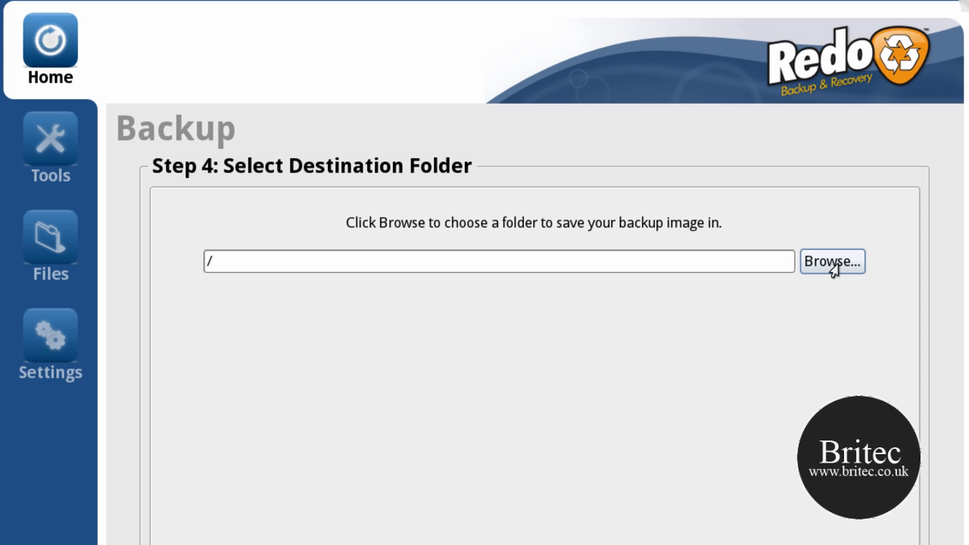
pyautogui.moveTo(829, 274)
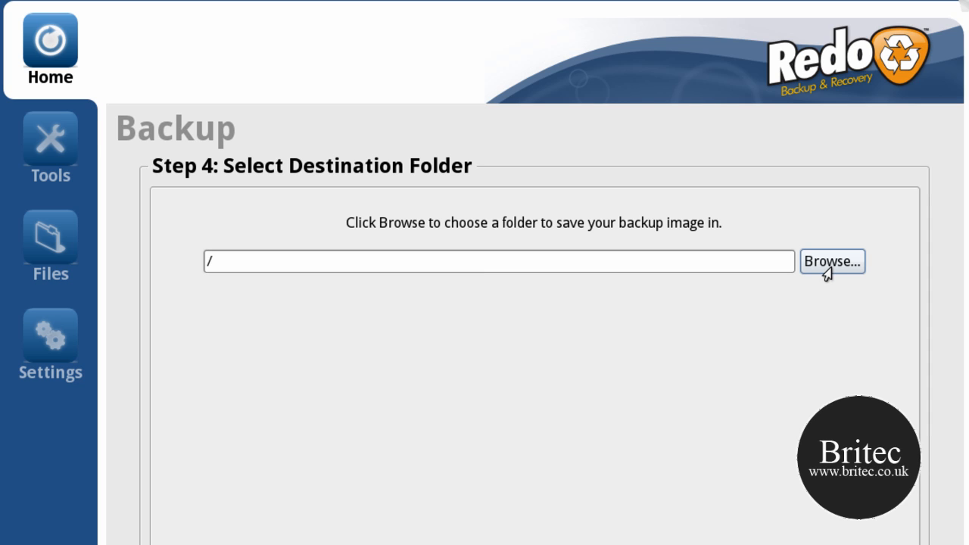
# Browse for a destination folder, then go to the Tools page instead.
pyautogui.click(831, 261)
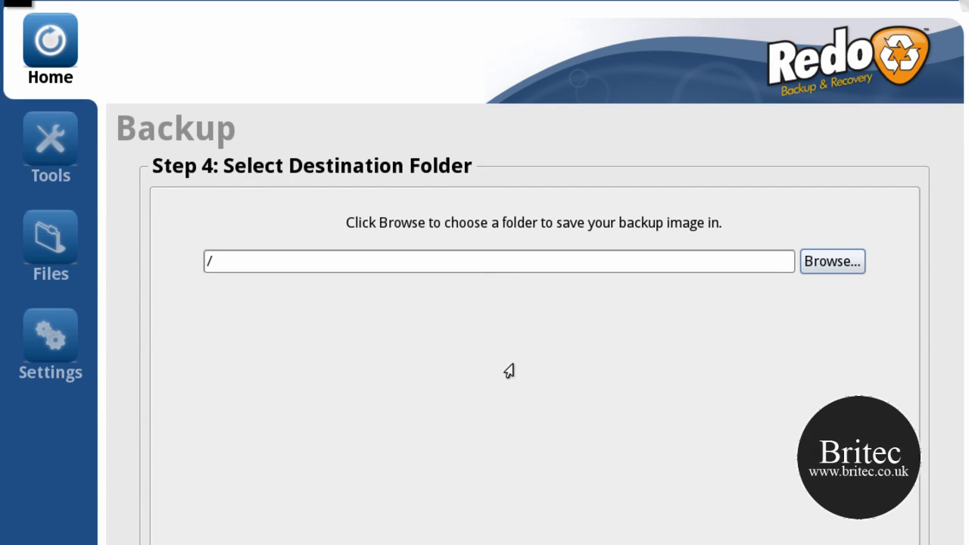
pyautogui.moveTo(398, 355)
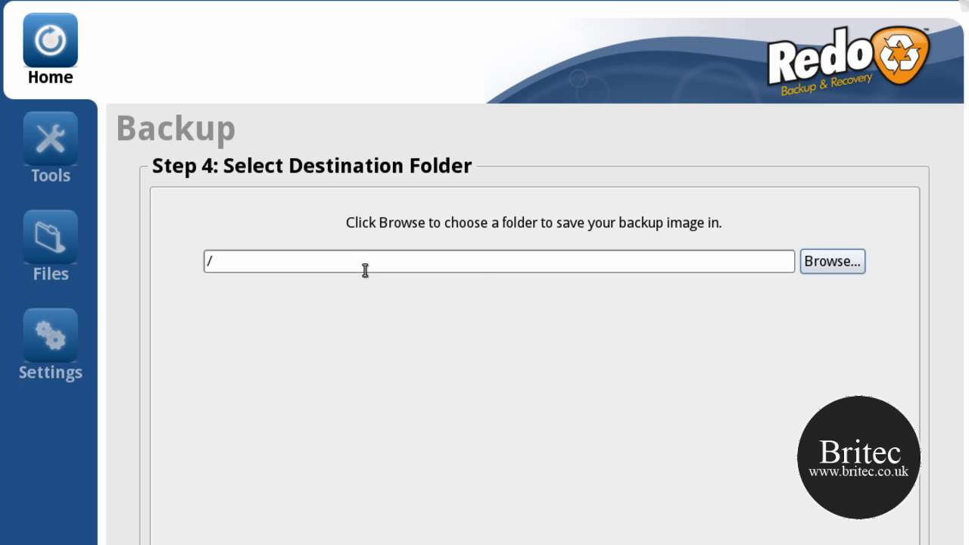
pyautogui.moveTo(369, 268)
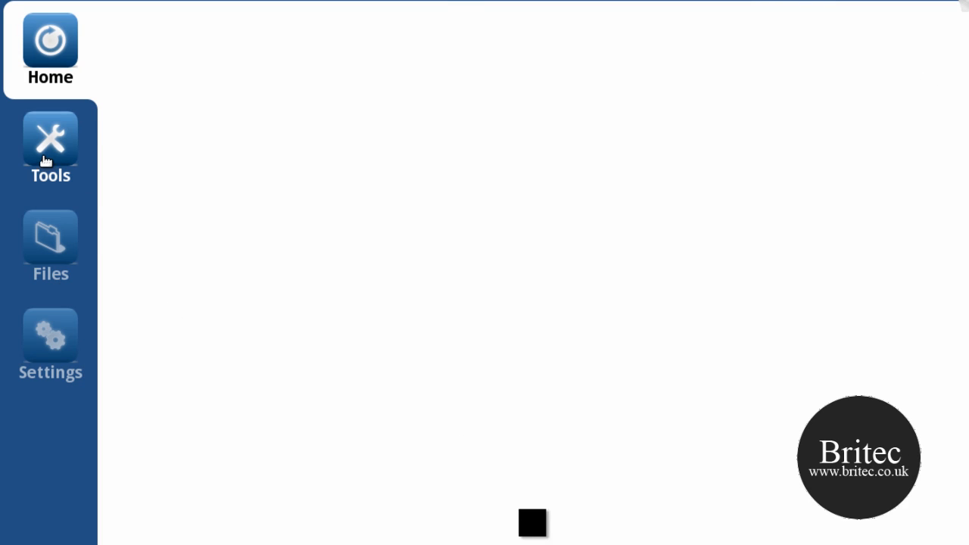
pyautogui.click(50, 143)
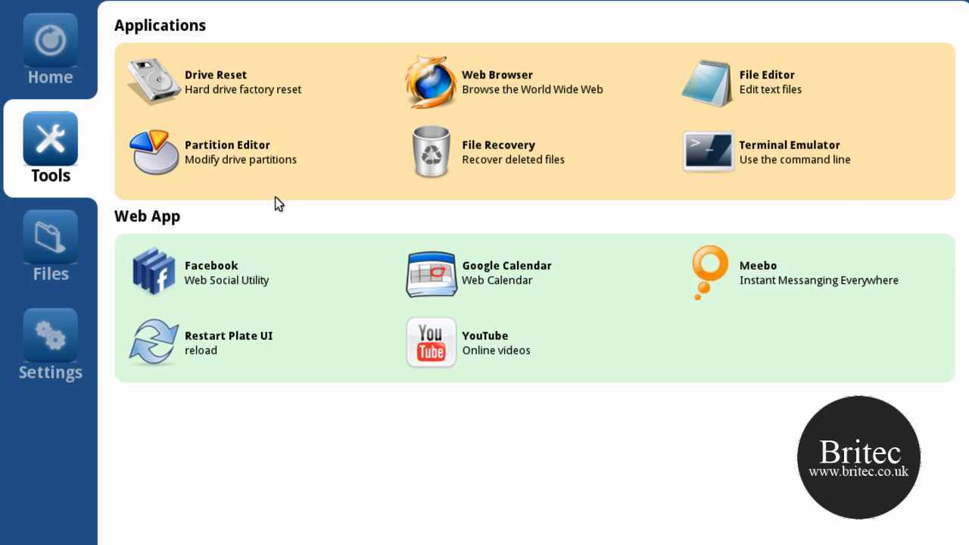
pyautogui.moveTo(227, 82)
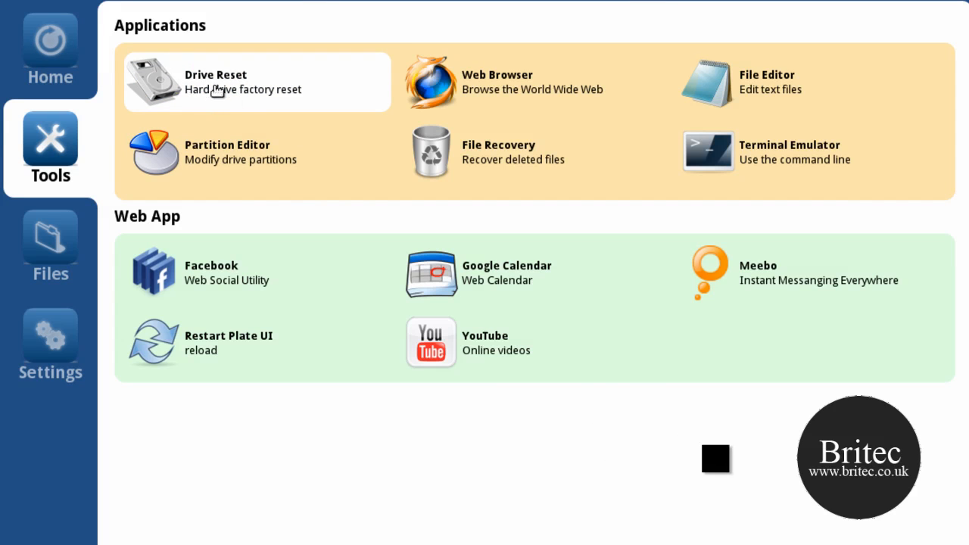
pyautogui.moveTo(477, 90)
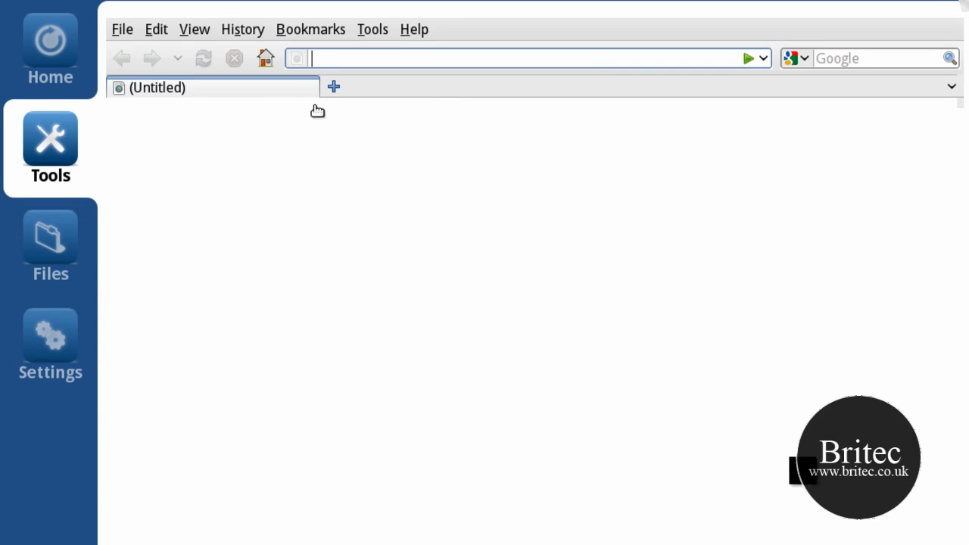
pyautogui.moveTo(388, 54)
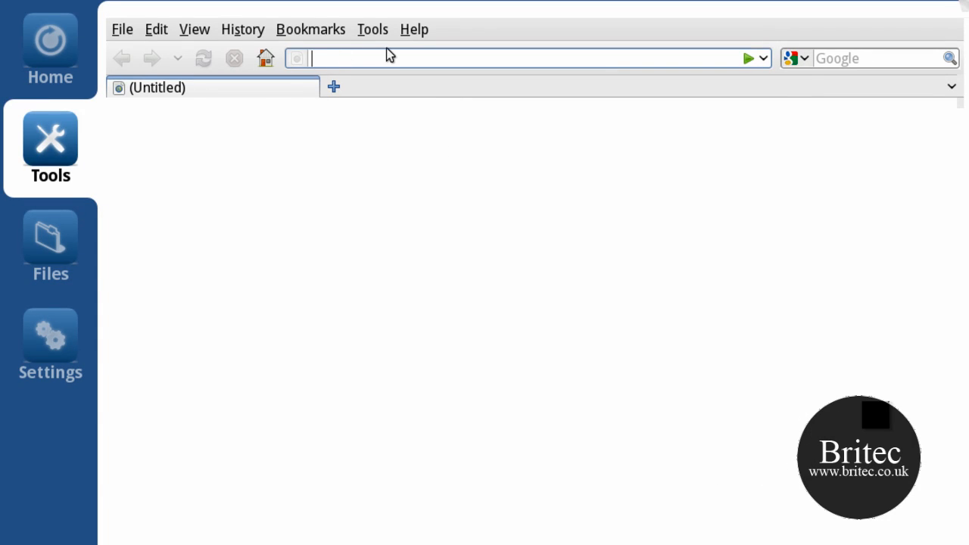
pyautogui.write('www.b')
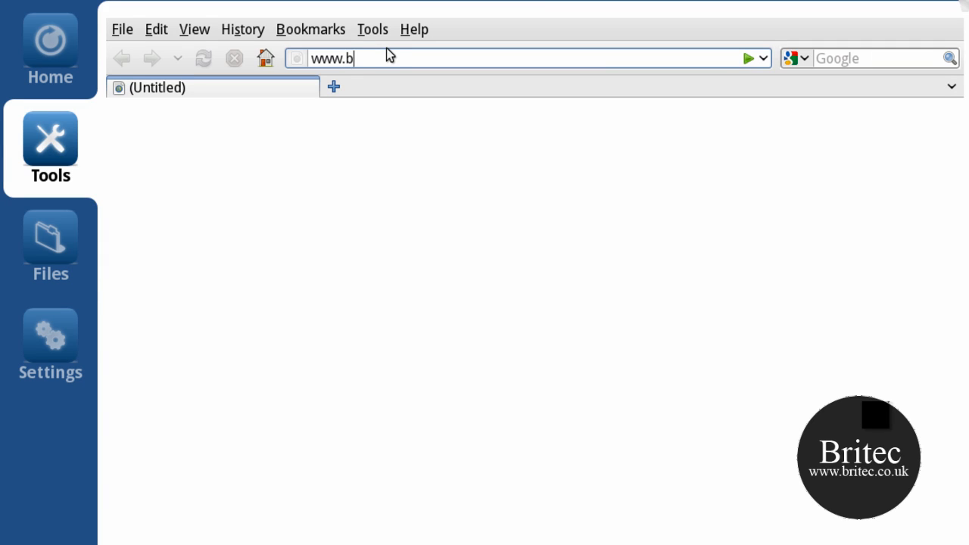
pyautogui.write('bc.co.uk/')
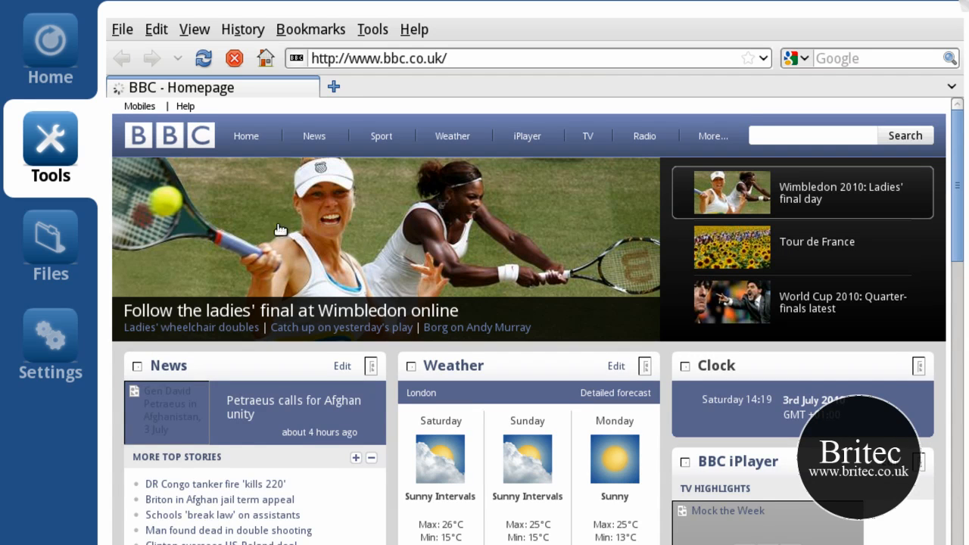
pyautogui.click(49, 148)
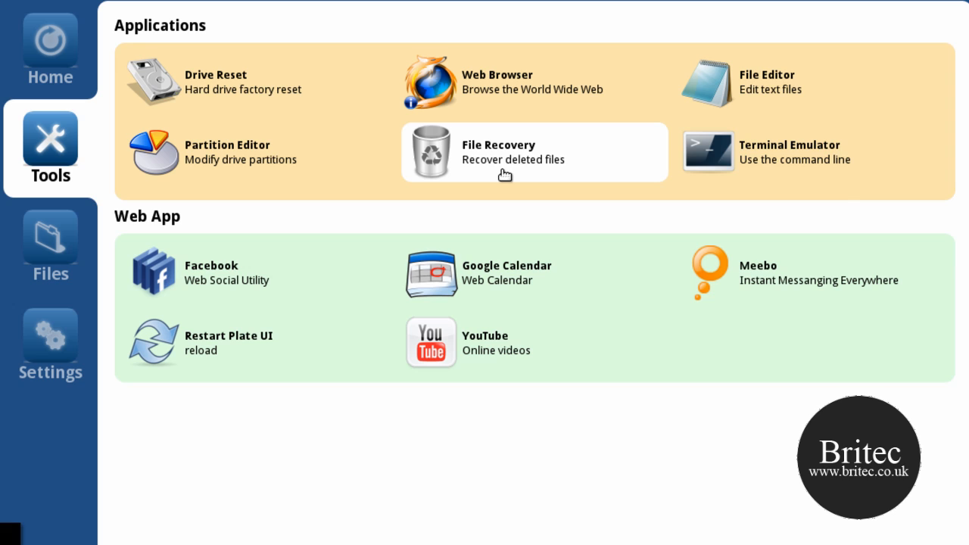
pyautogui.moveTo(475, 167)
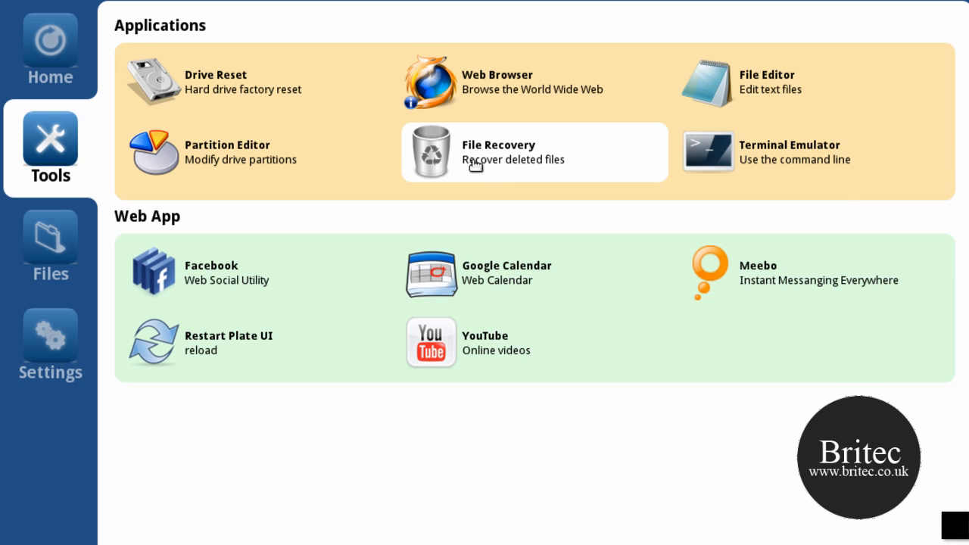
pyautogui.moveTo(753, 189)
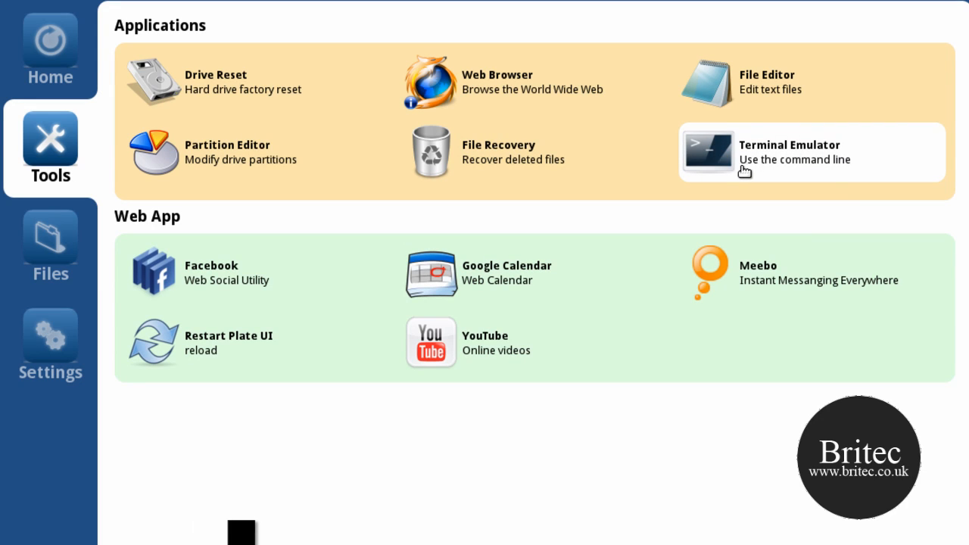
pyautogui.moveTo(212, 282)
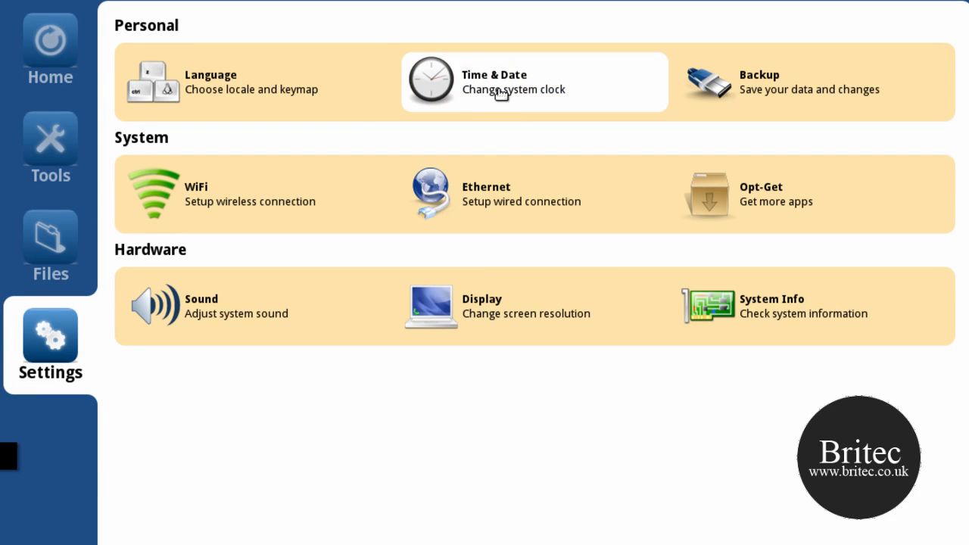
pyautogui.moveTo(557, 301)
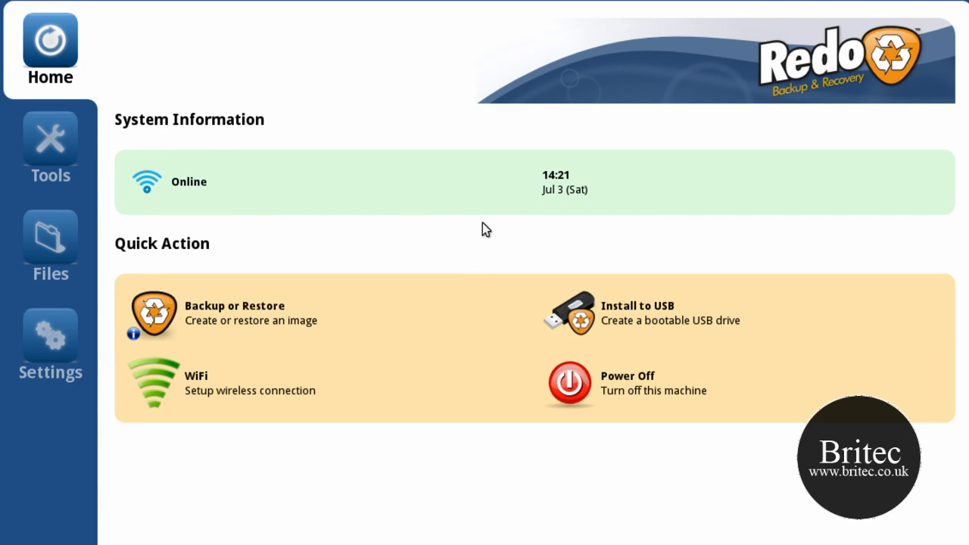
pyautogui.moveTo(521, 219)
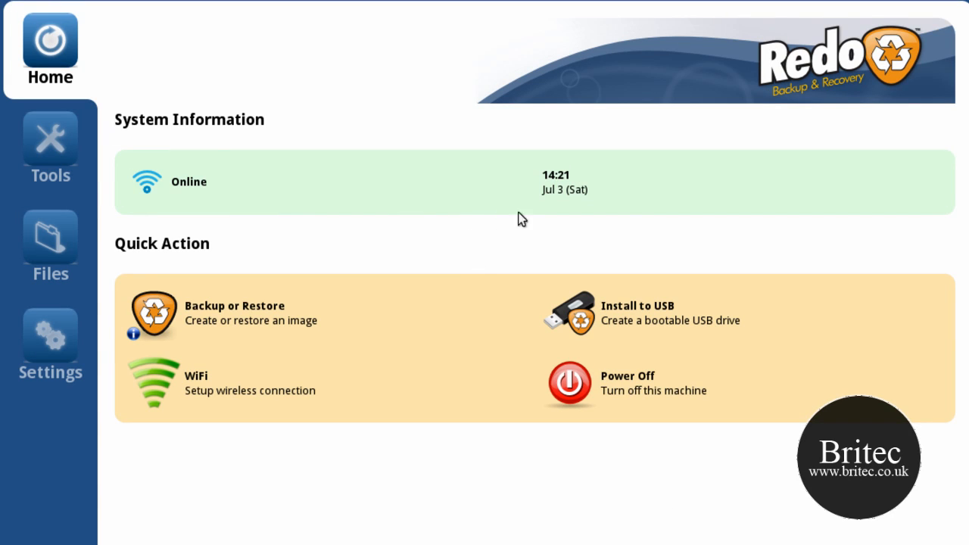
pyautogui.moveTo(705, 199)
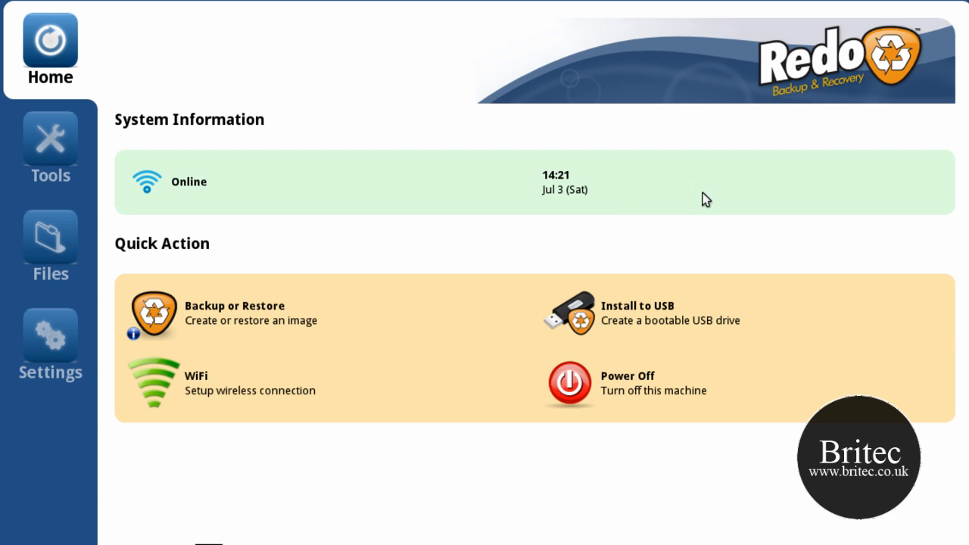